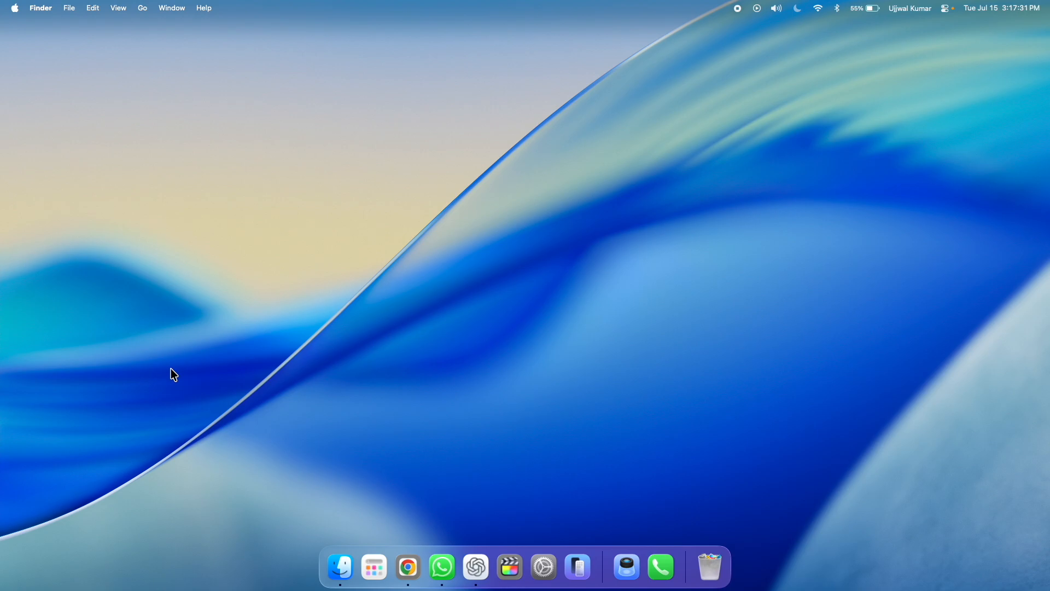
Launch the Photos app via a Spotlight search
text(phone)
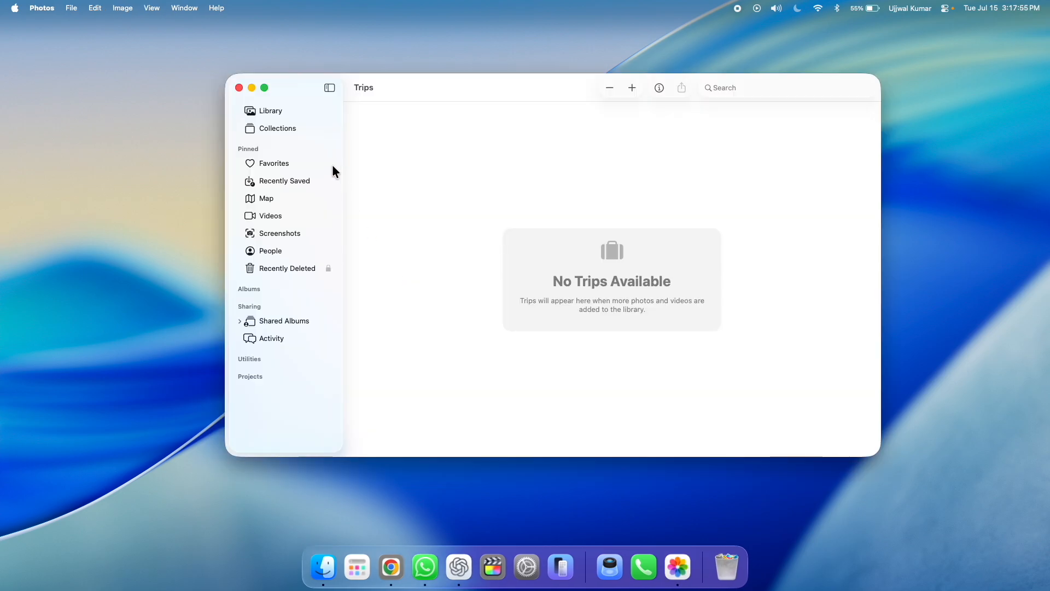
Select both library photos and add them to a new album from the shortcut menu
click(271, 111)
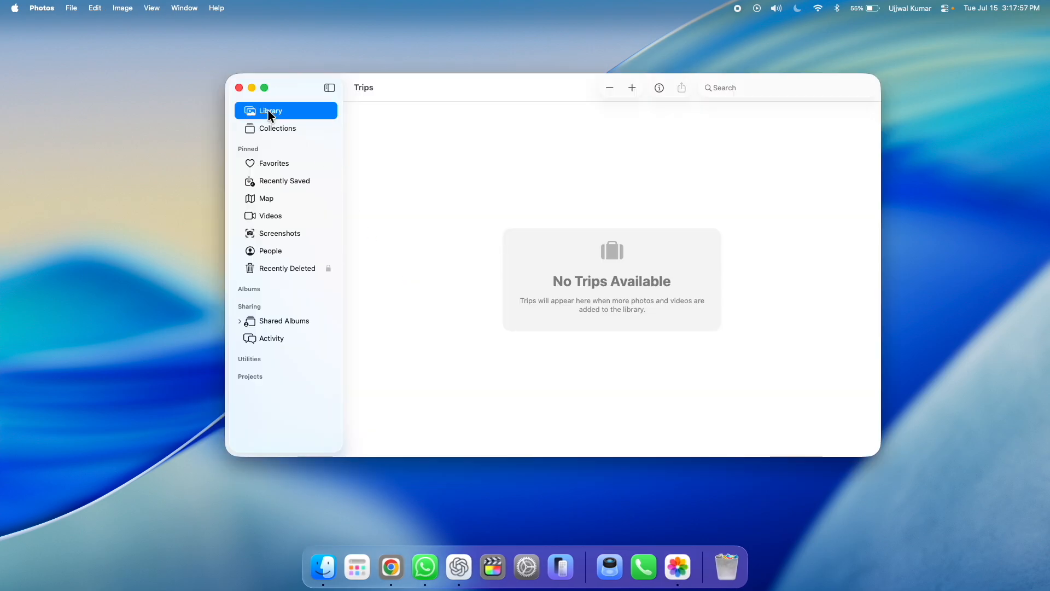
click(271, 111)
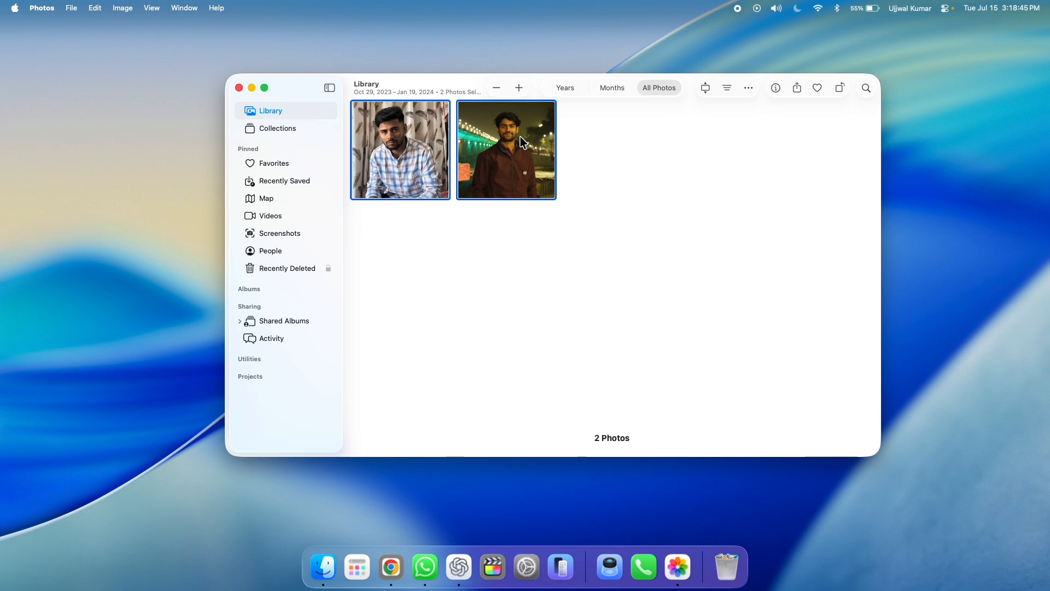
right_click(522, 140)
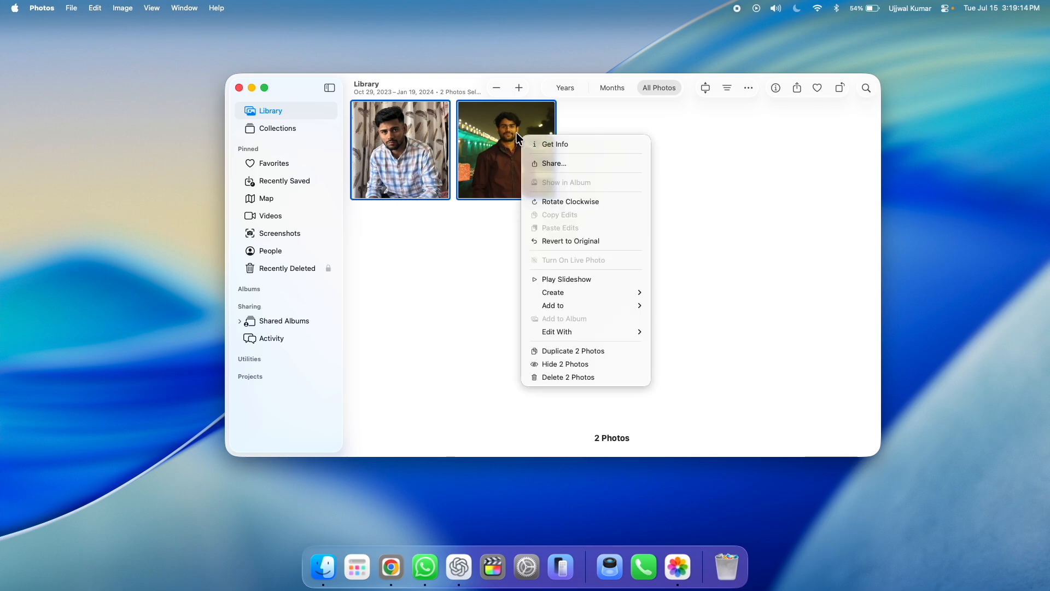
mouse_move(553, 305)
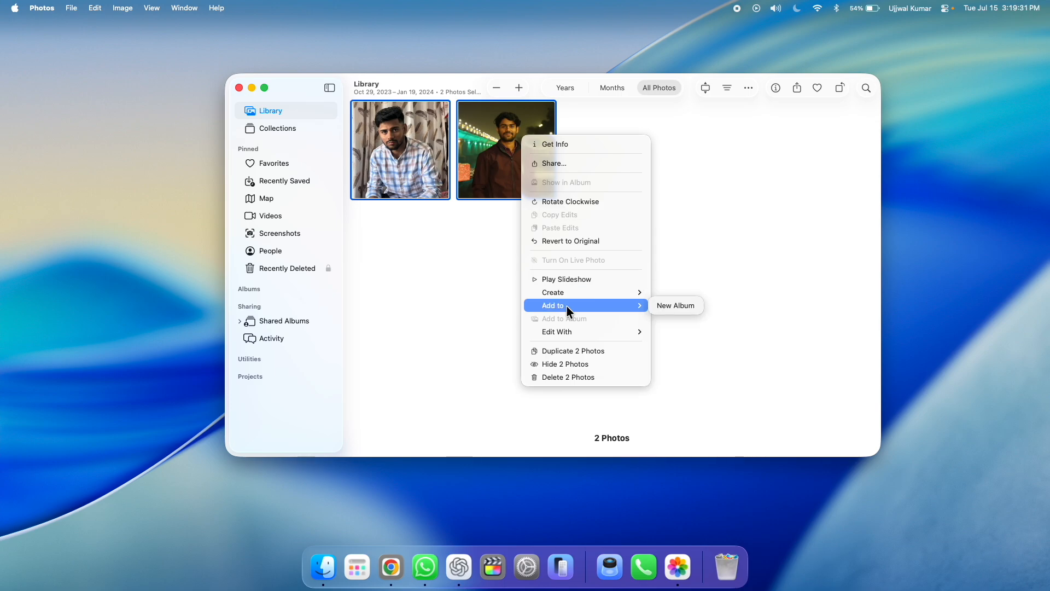
mouse_move(675, 305)
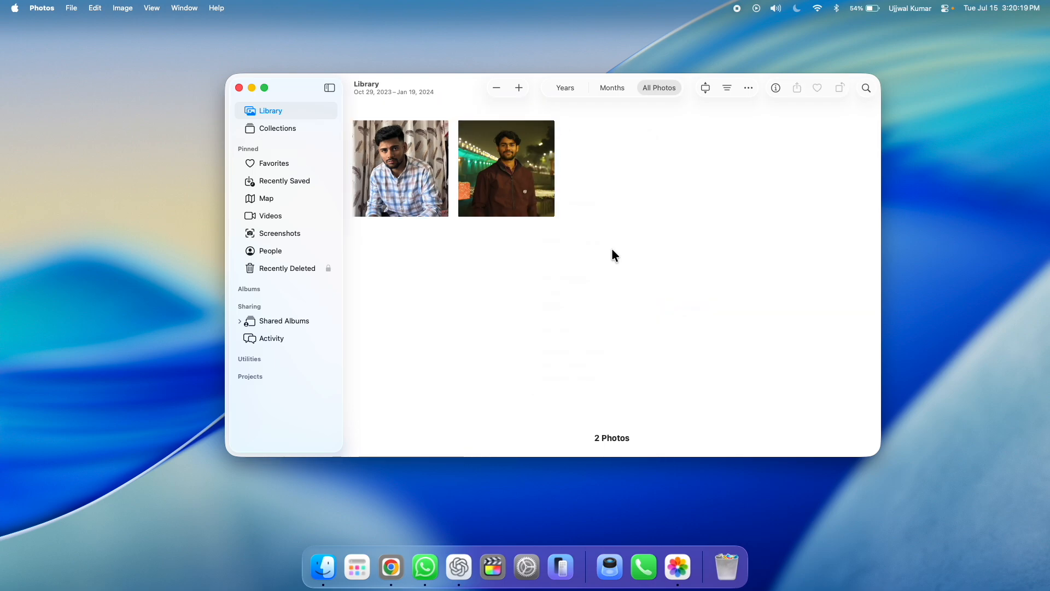
mouse_move(302, 132)
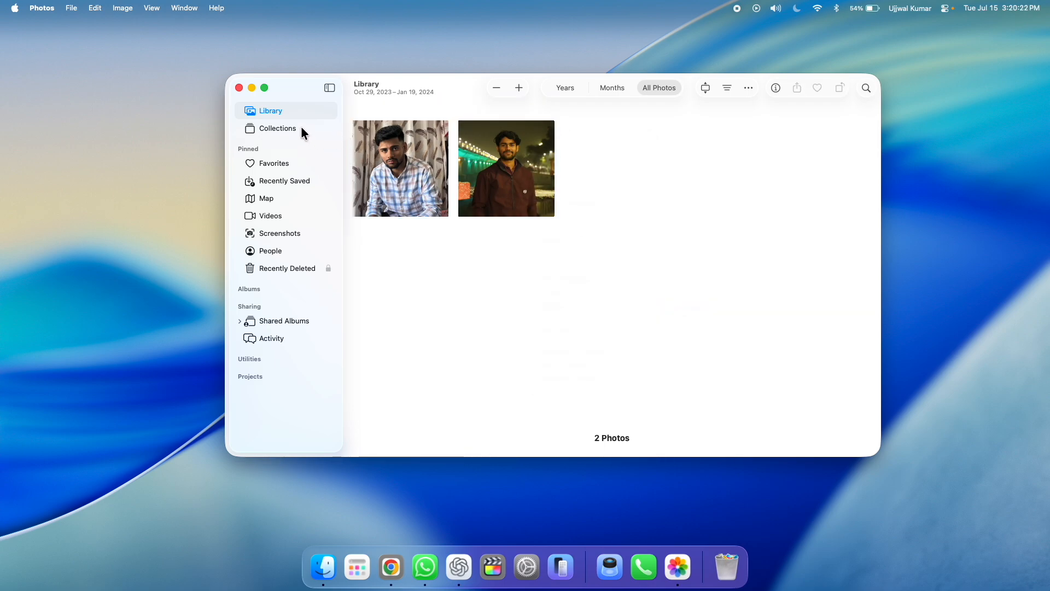
Rename the Untitled Album in Collections to 'My collections'
click(276, 128)
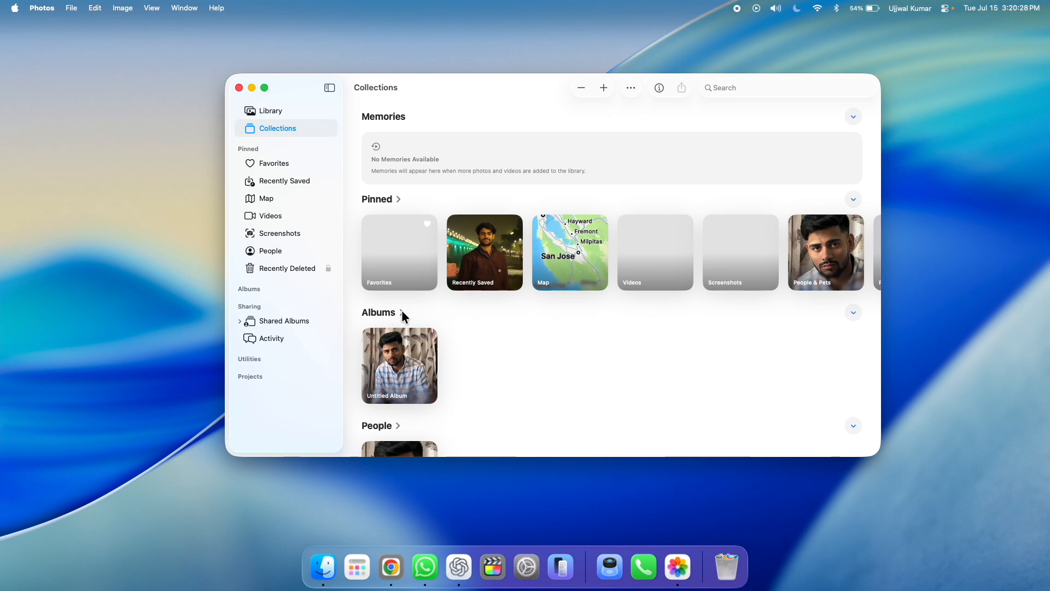
mouse_move(400, 363)
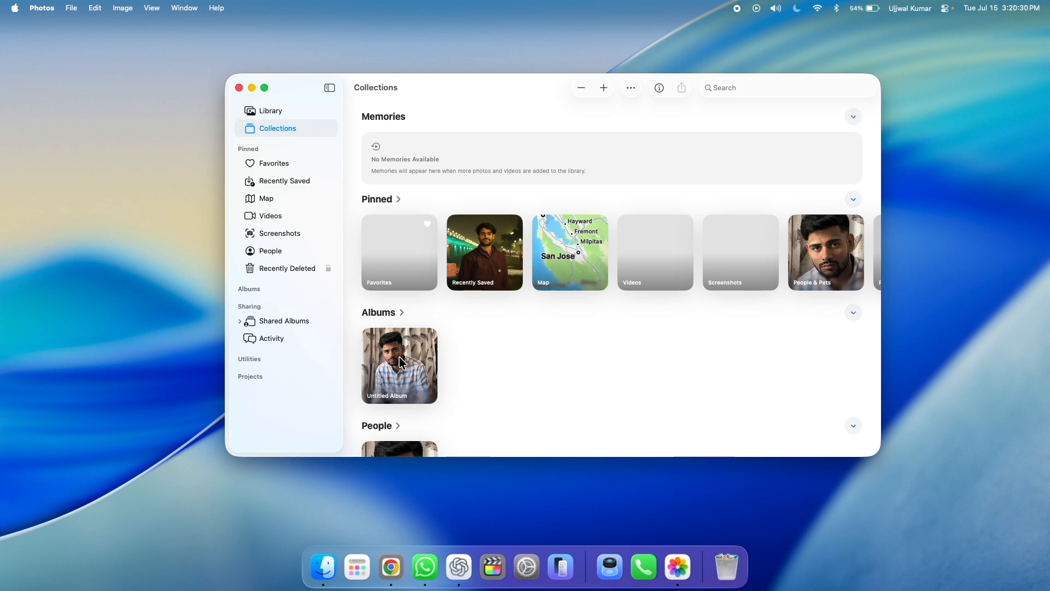
right_click(399, 365)
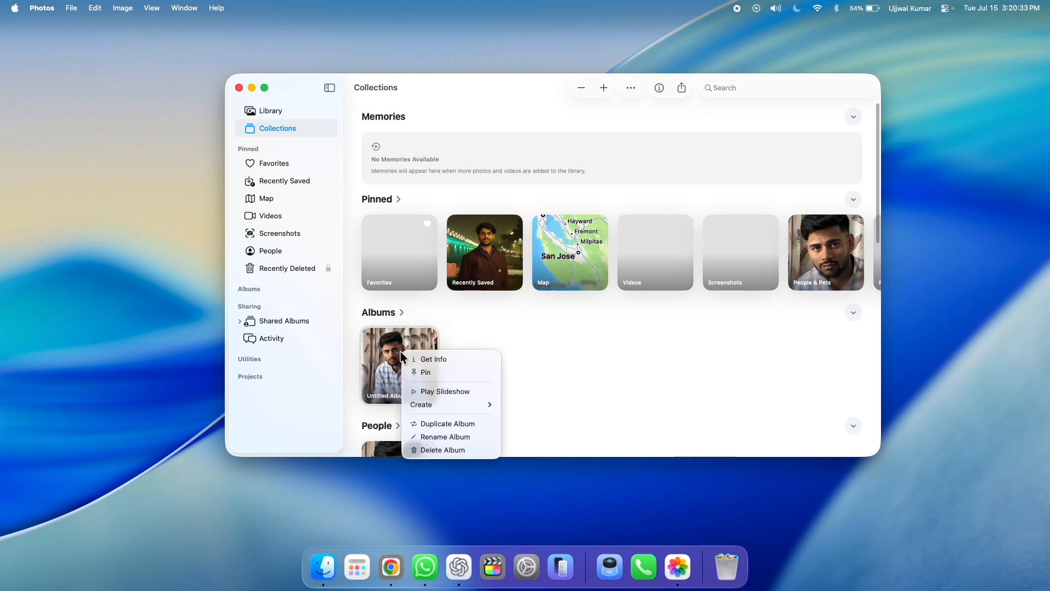
click(444, 436)
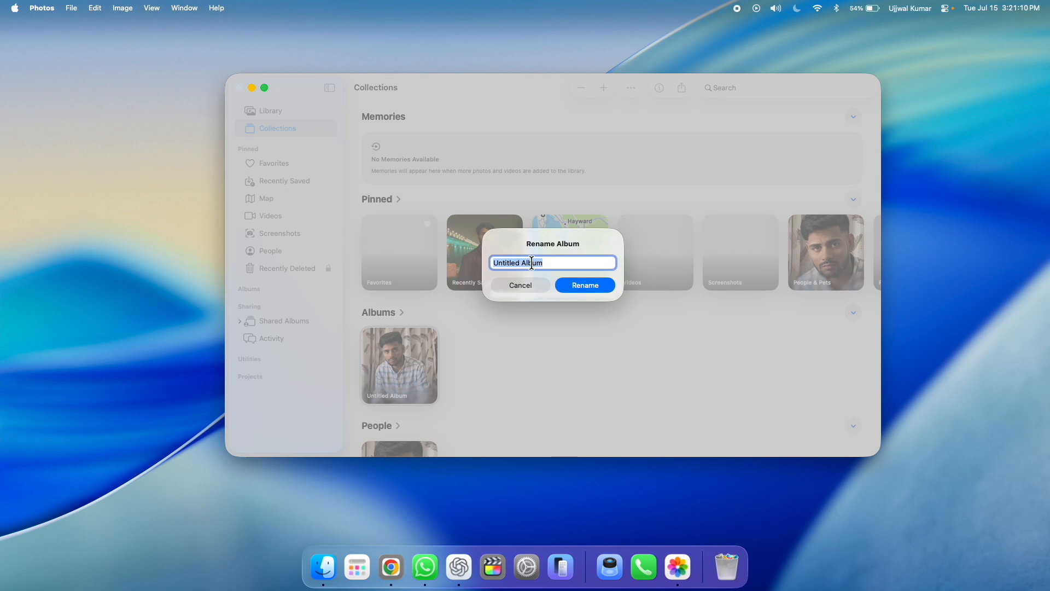
text(My collections)
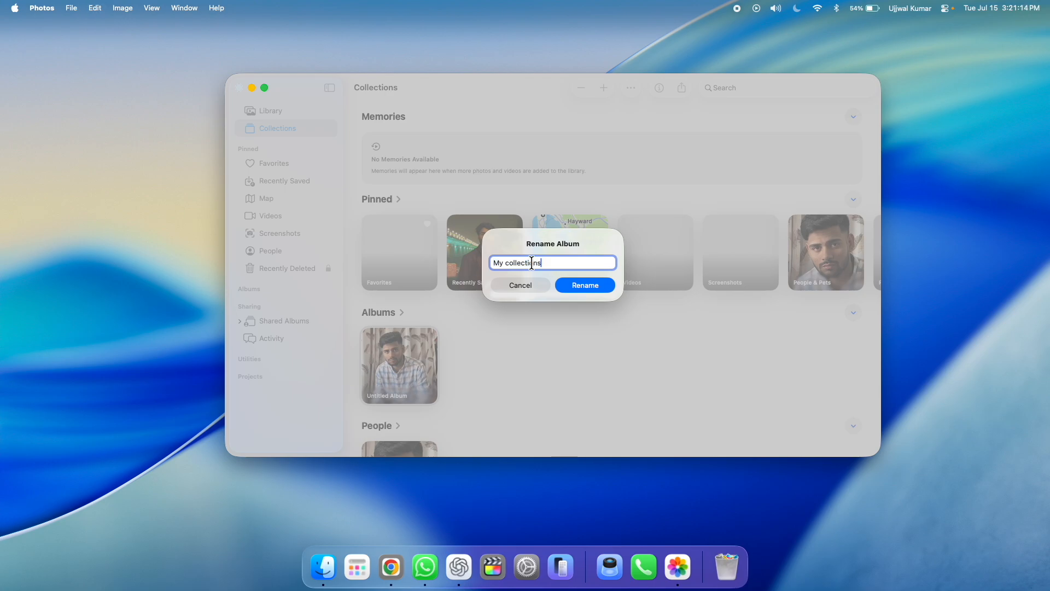
click(584, 284)
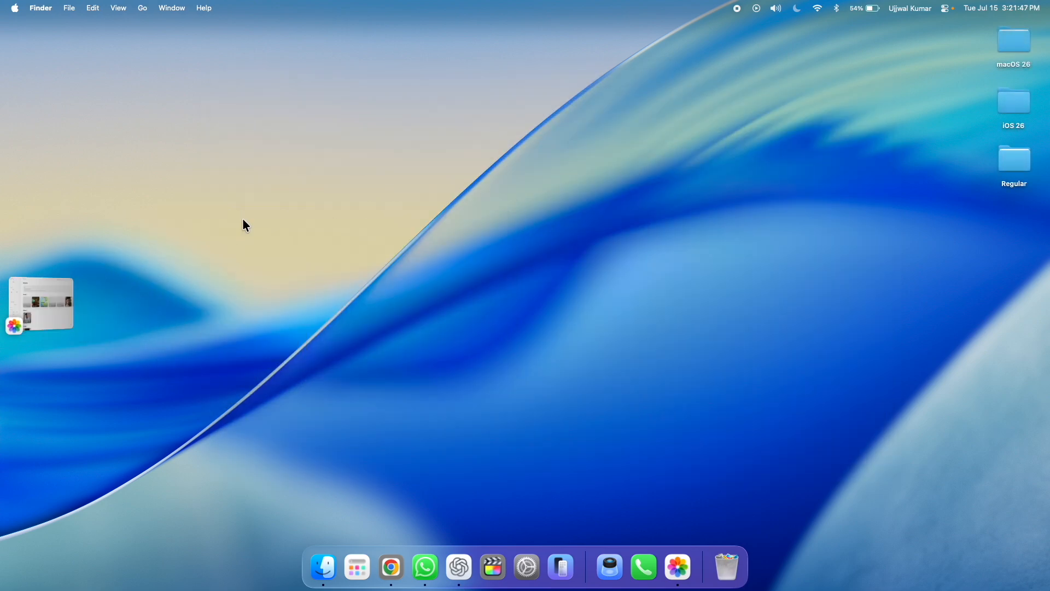
Start editing desktop widgets and show the Photos widget choices
right_click(246, 224)
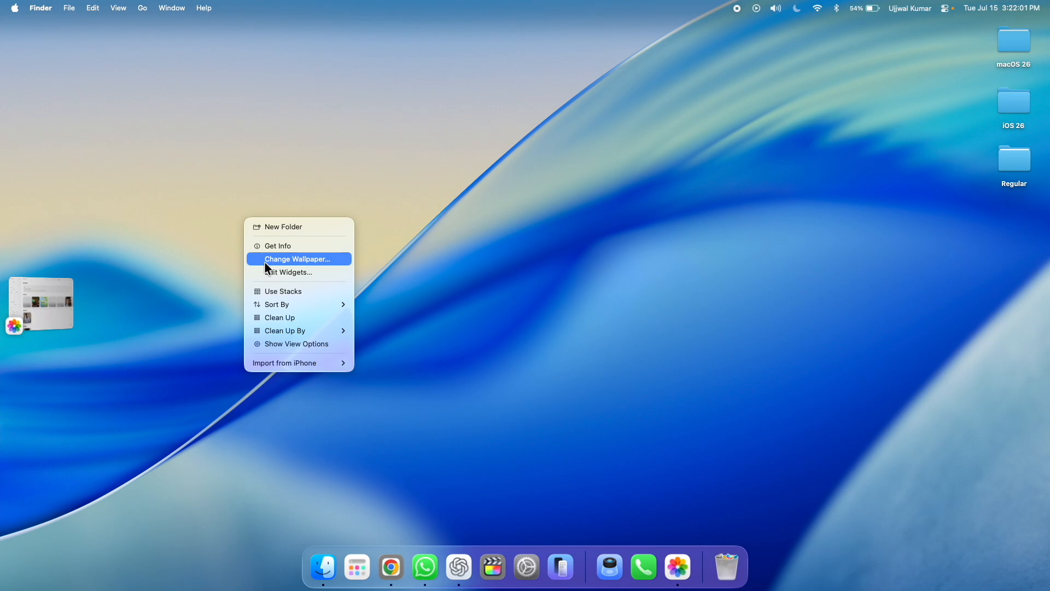
mouse_move(297, 277)
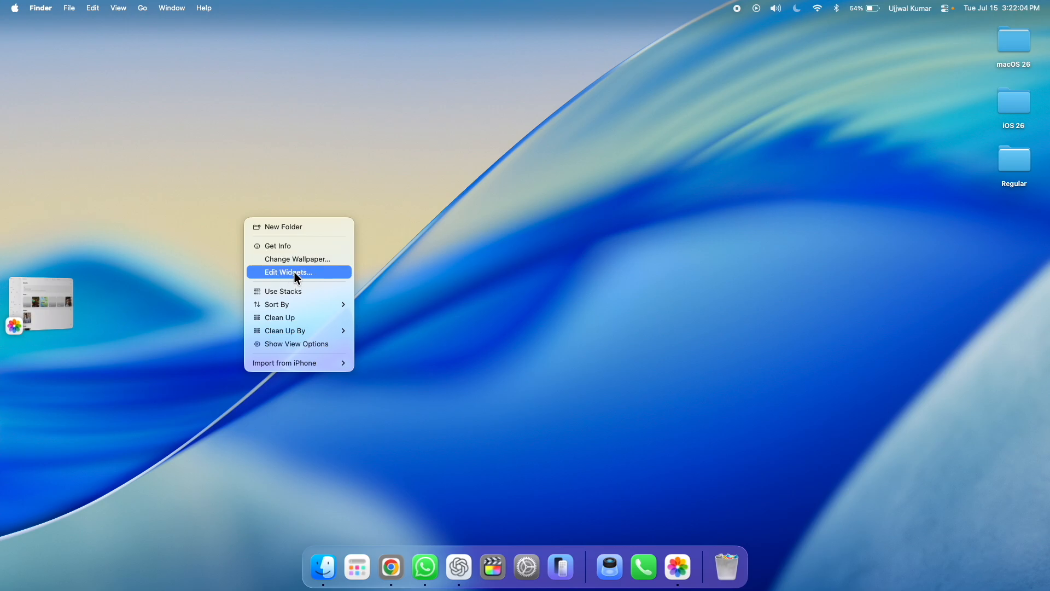
click(289, 272)
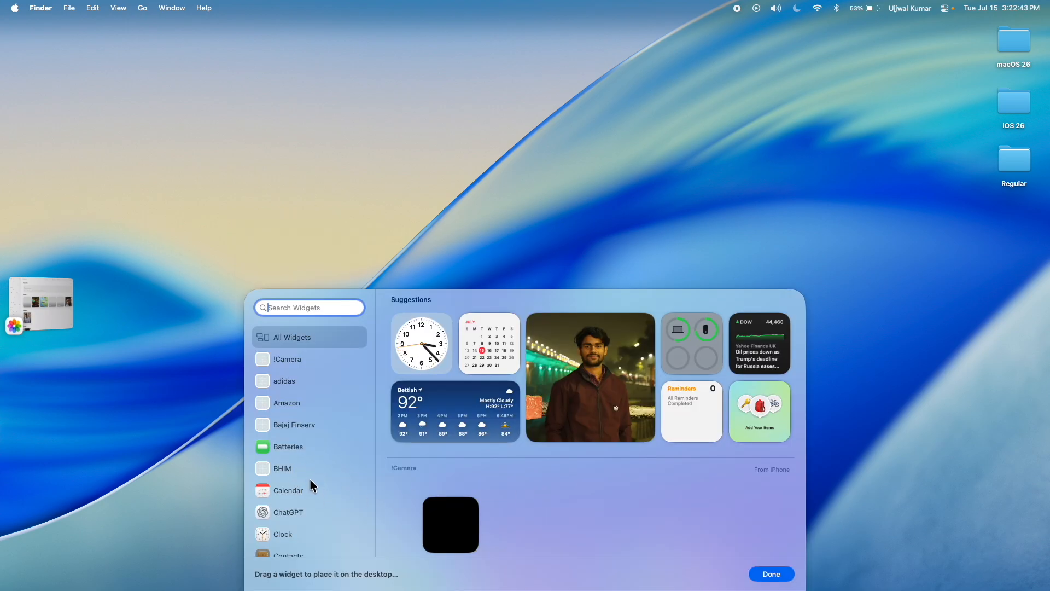
scroll(down, 3)
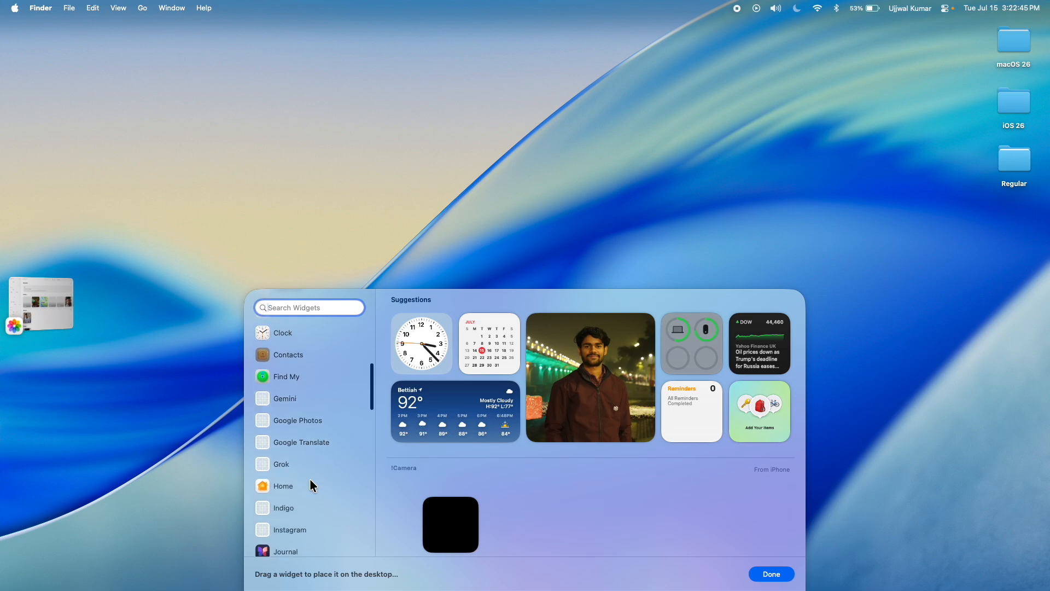
click(285, 341)
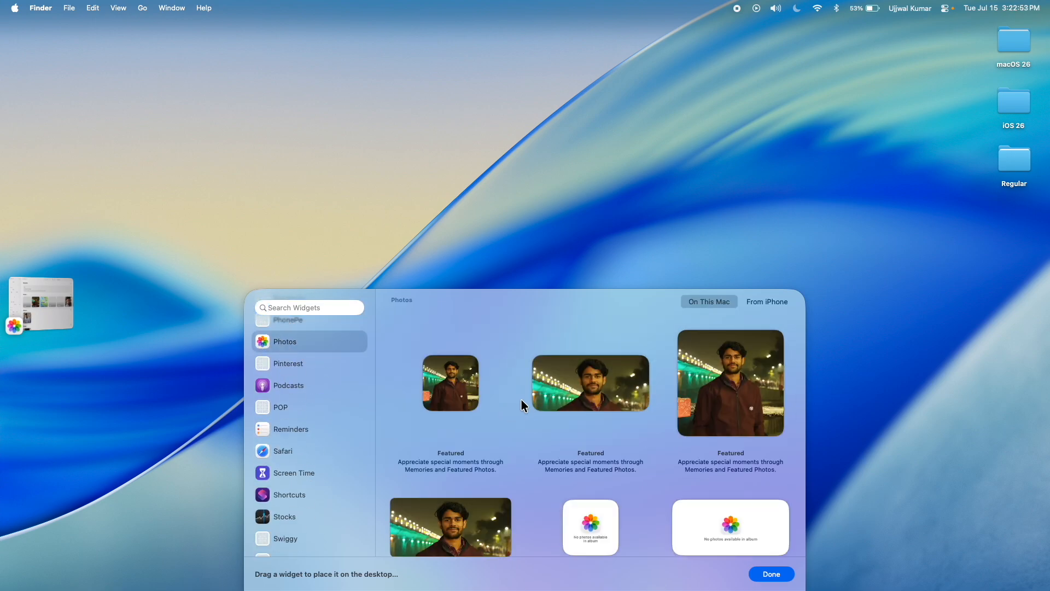
Place the small Photos Album widget at the desktop's top-left and finish editing
scroll(down, 3)
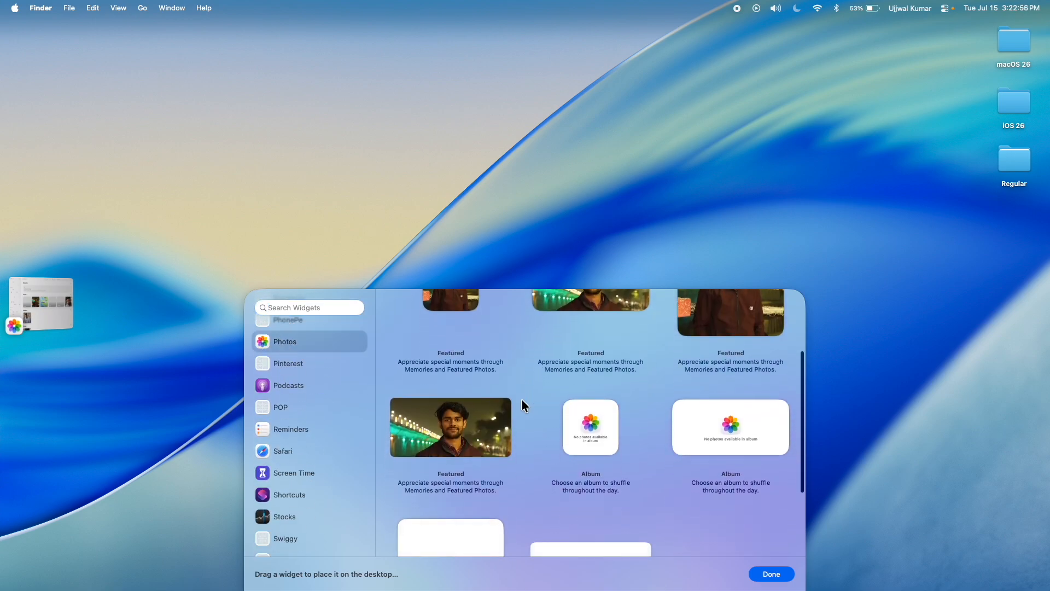
mouse_move(563, 444)
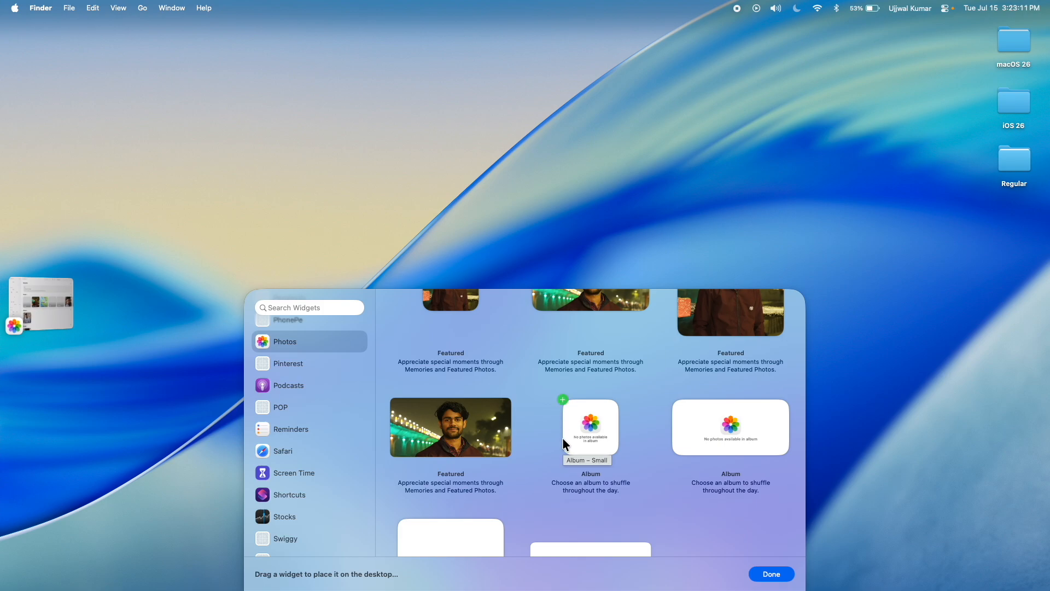
drag(590, 427, 54, 71)
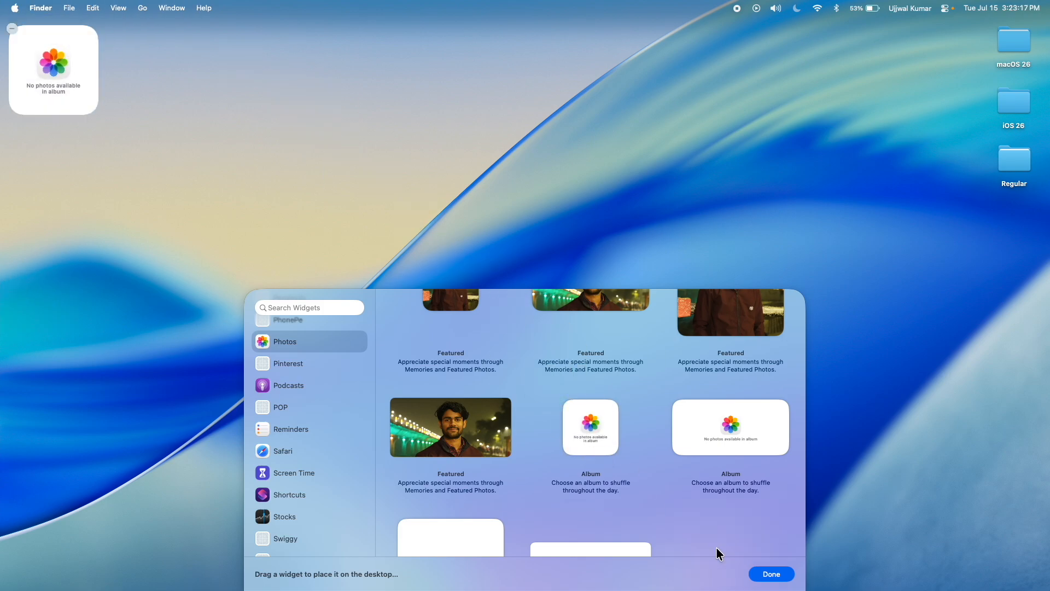
click(771, 574)
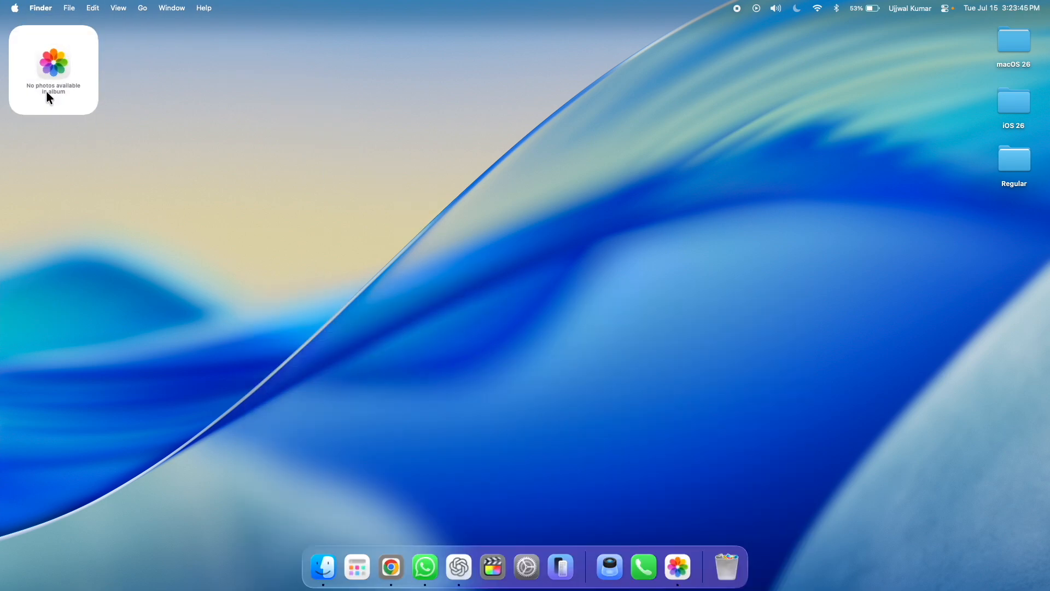
mouse_move(79, 101)
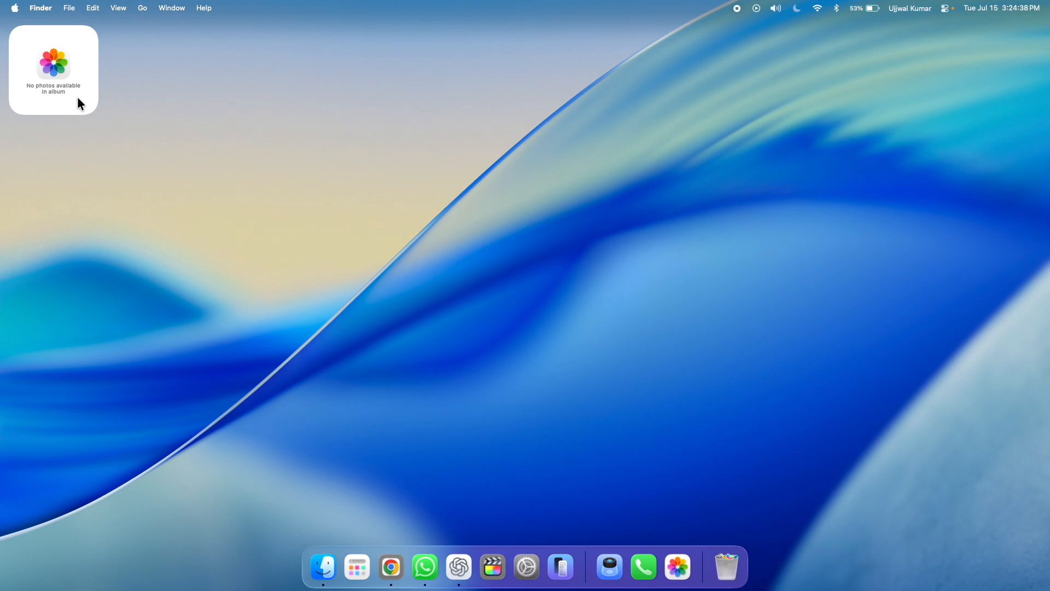
Edit the Album widget and enable Always Display In Full Color
right_click(53, 69)
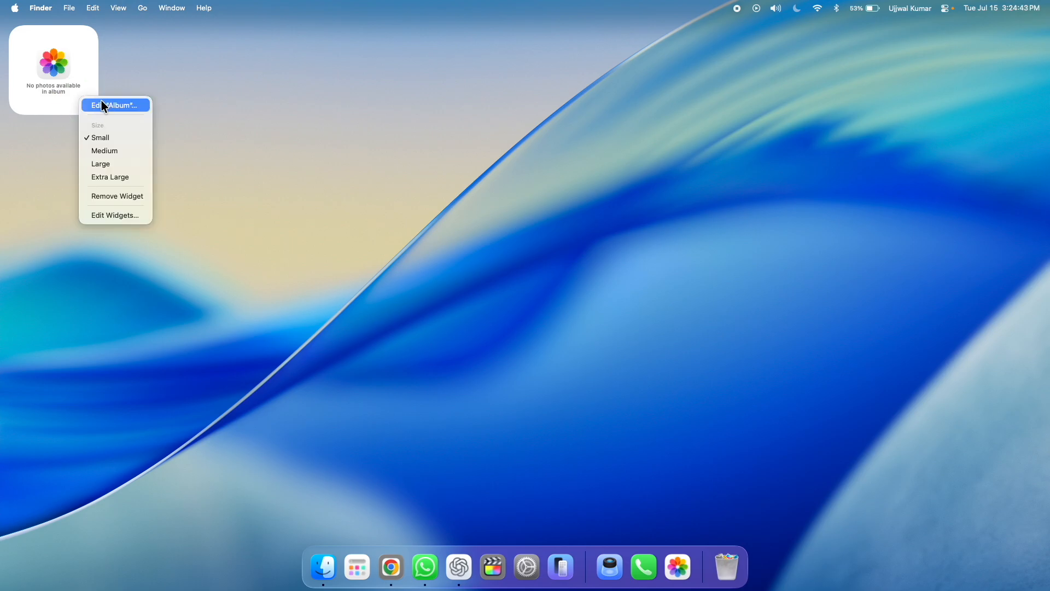
click(114, 105)
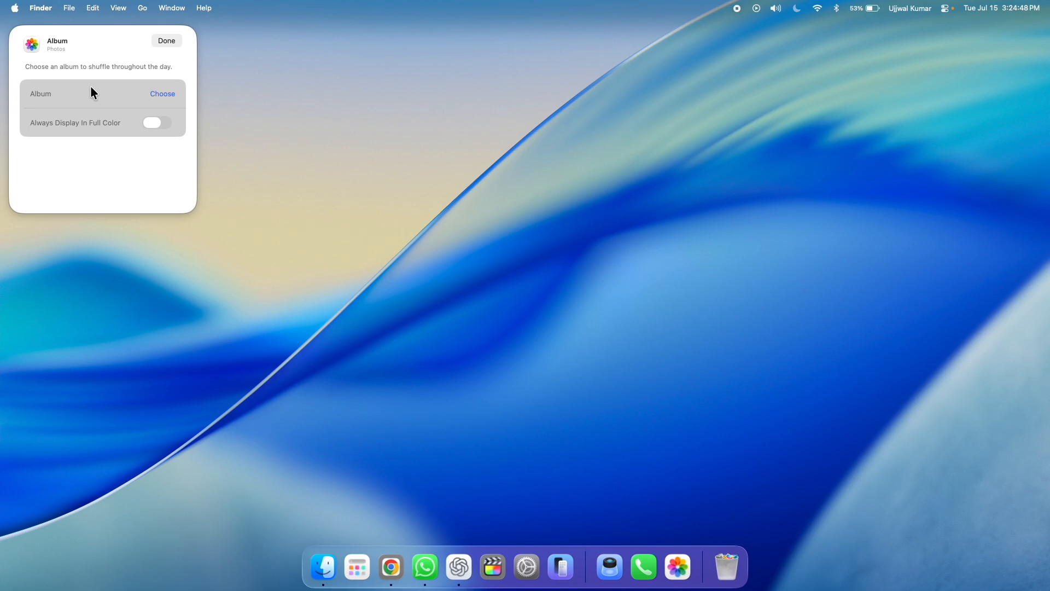
mouse_move(35, 135)
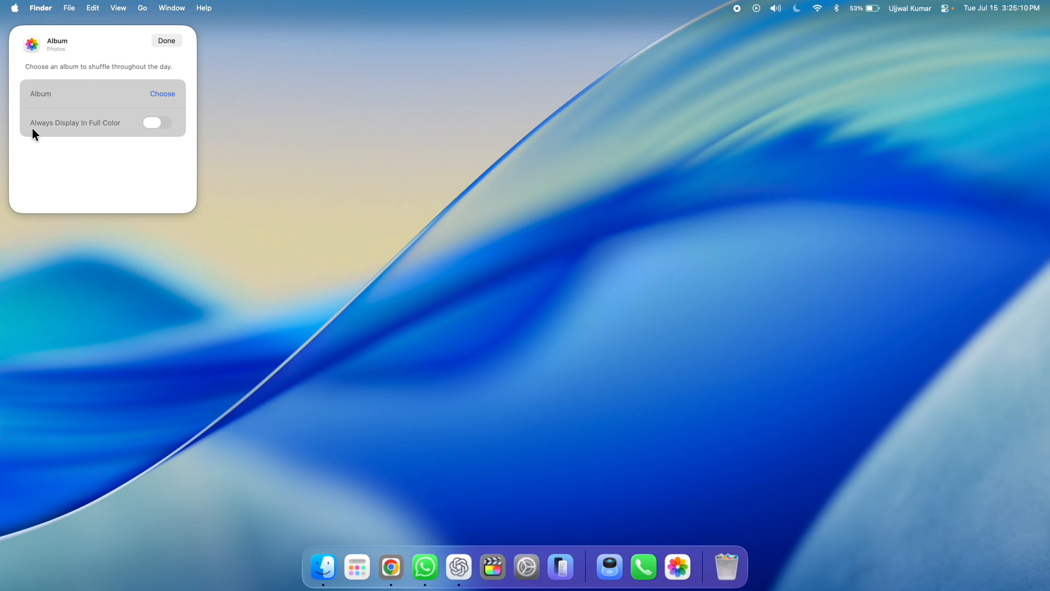
mouse_move(154, 126)
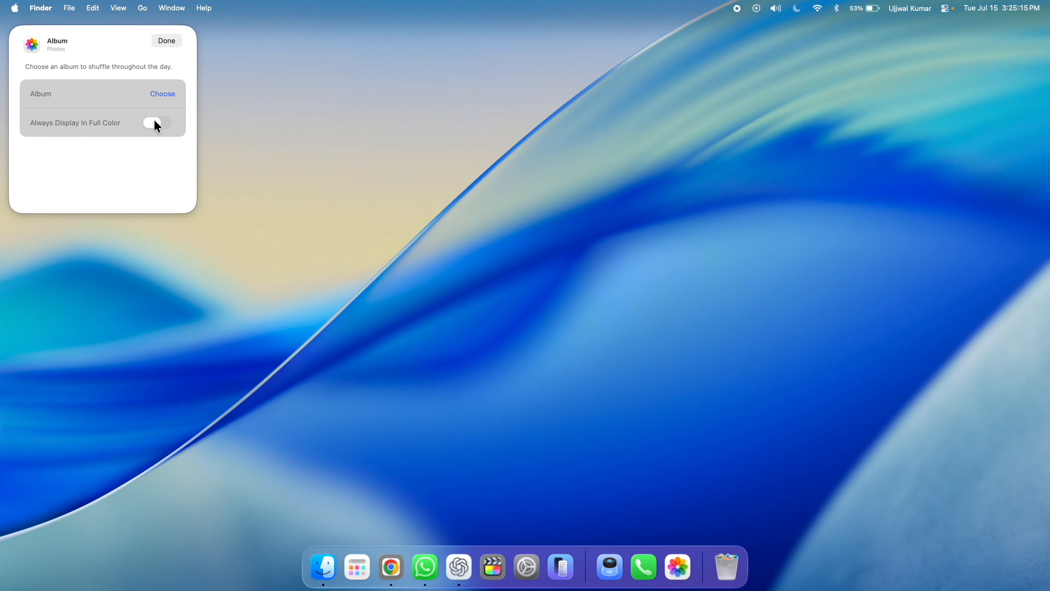
click(157, 122)
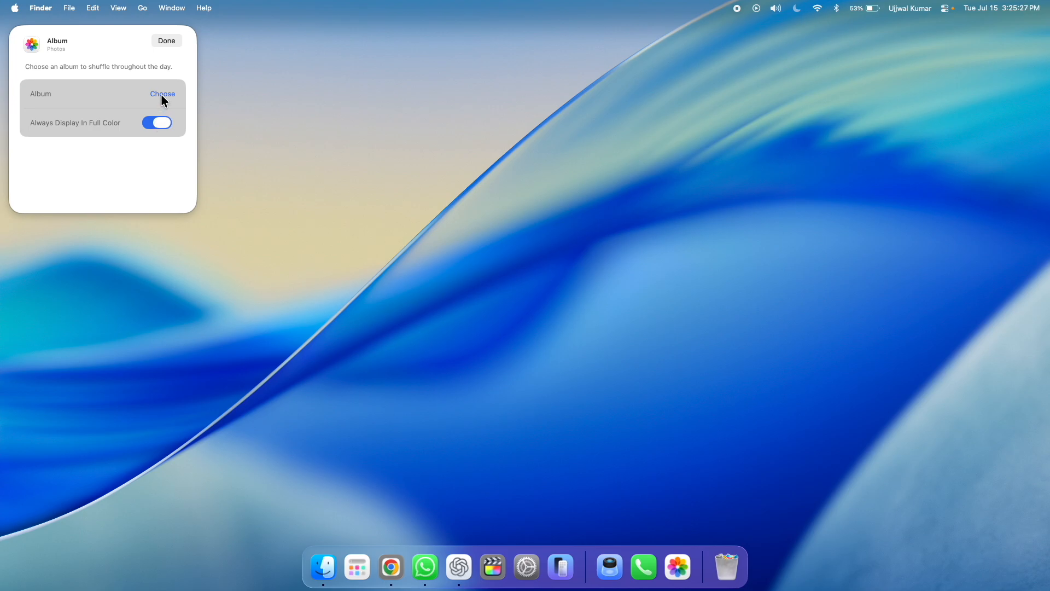
Set the widget's album to My collections and save the settings
click(162, 93)
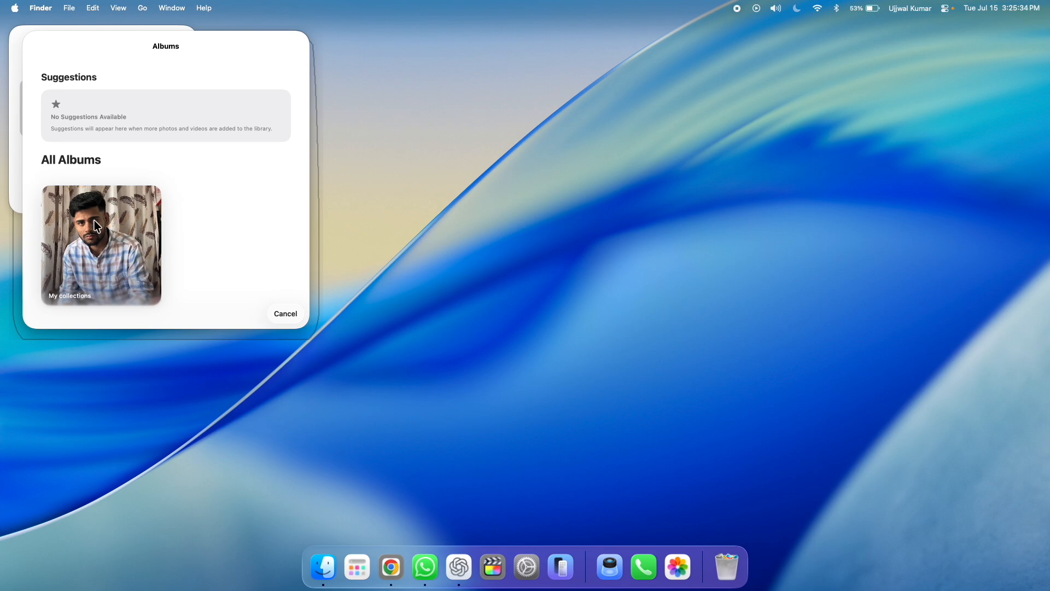
click(100, 244)
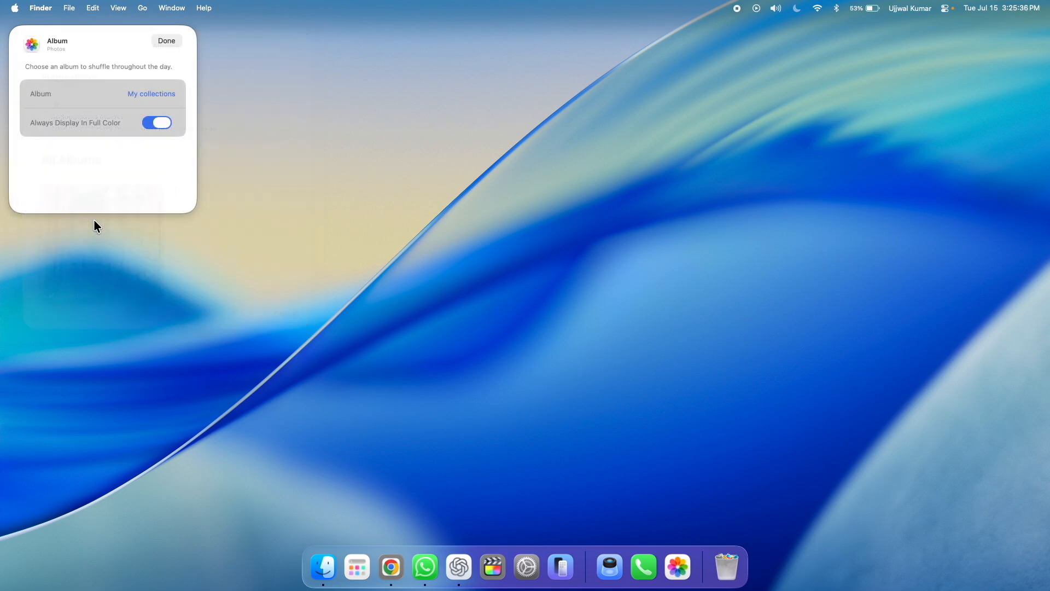
click(166, 41)
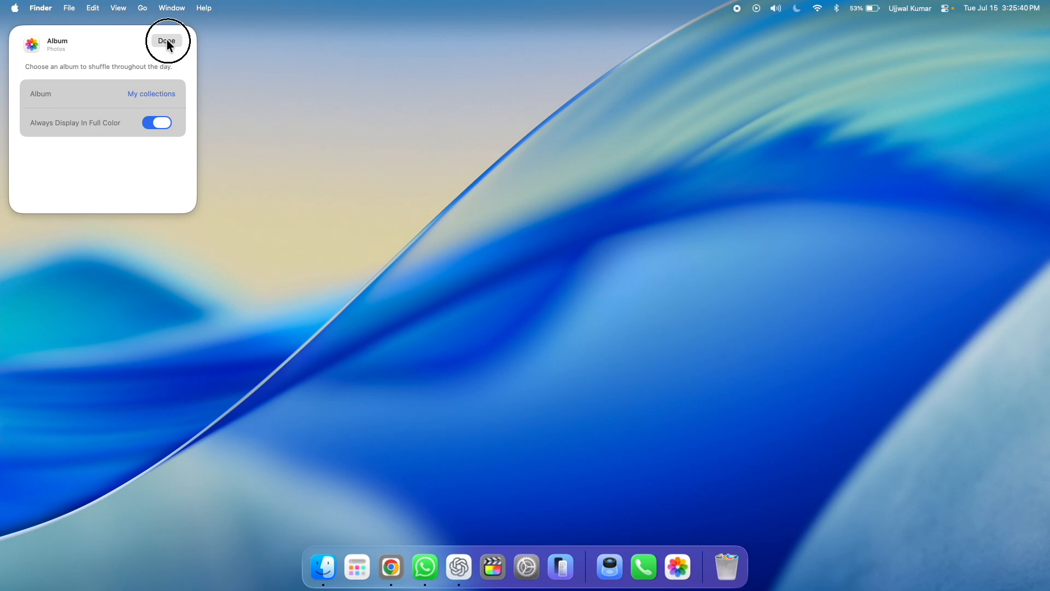
click(166, 41)
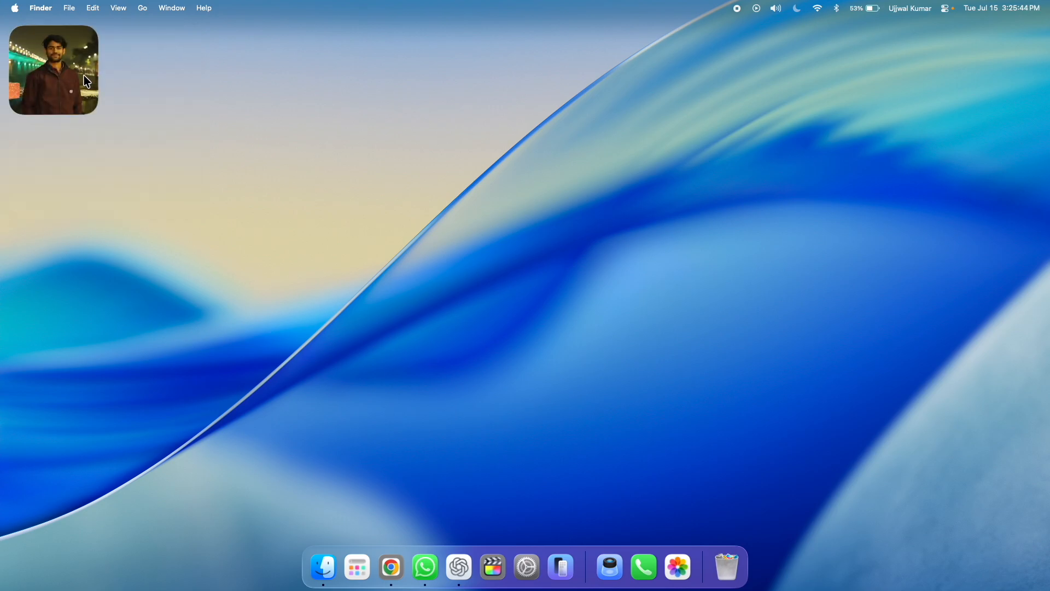
mouse_move(65, 83)
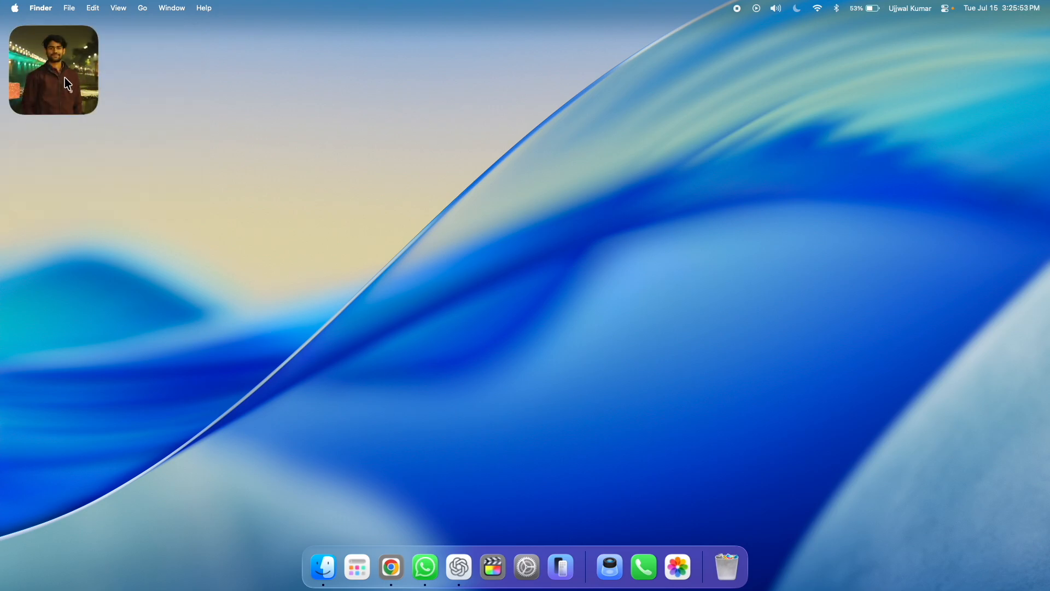
mouse_move(512, 243)
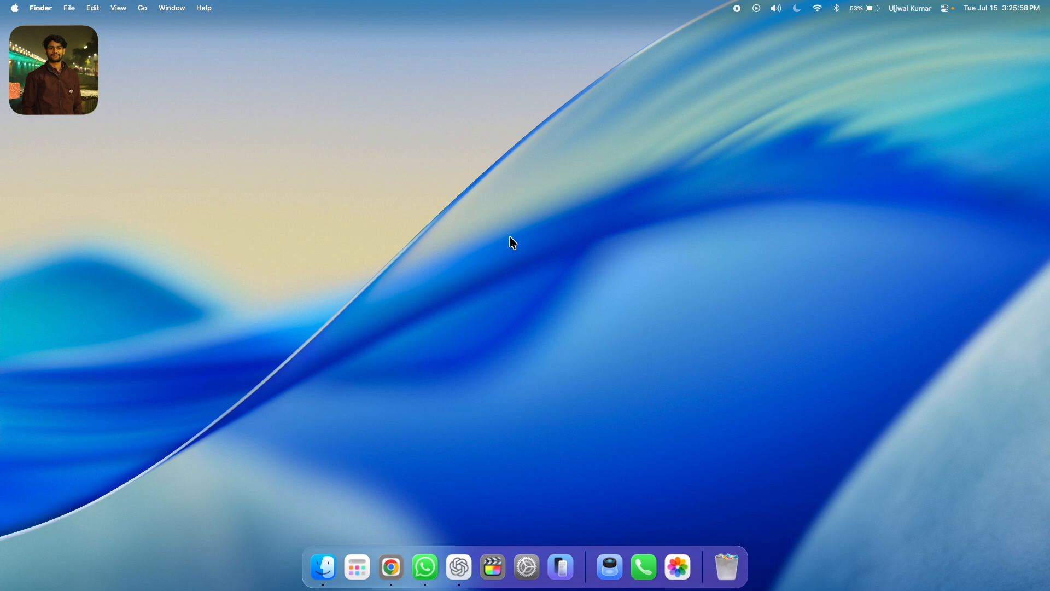